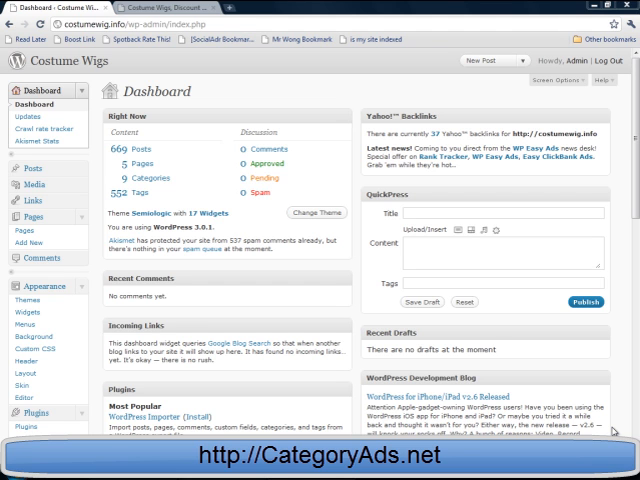
{"action": "mouse_move", "coordinate": [396, 358]}
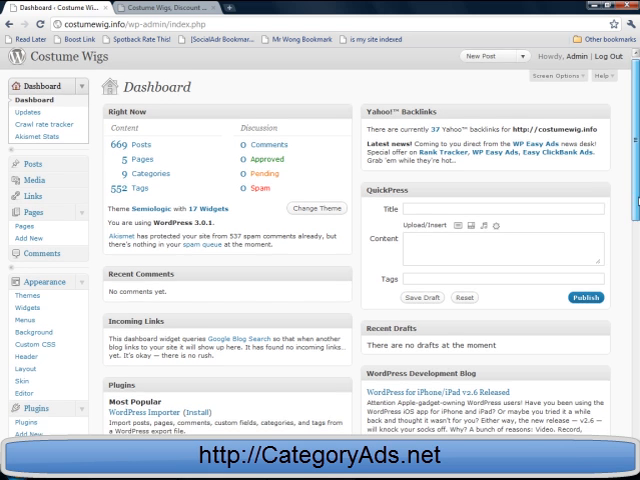
- Scroll the dashboard menu down to reach Plugins > Add New
{"action": "scroll", "scroll_direction": "down", "scroll_amount": 3}
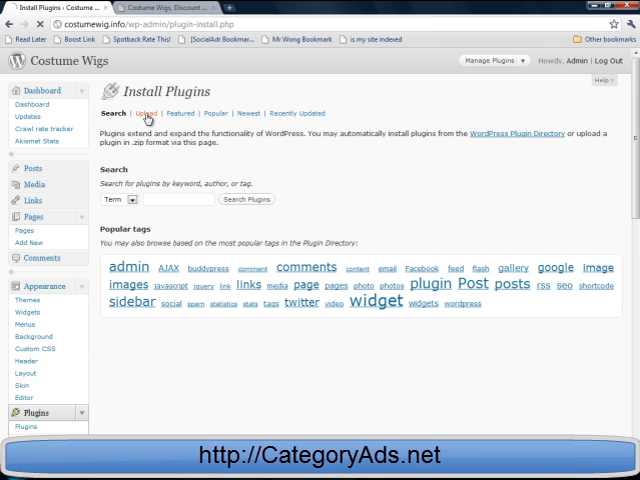
- Upload Category Ads Plugin.zip, install it, and activate the plugin
{"action": "left_click", "coordinate": [147, 113]}
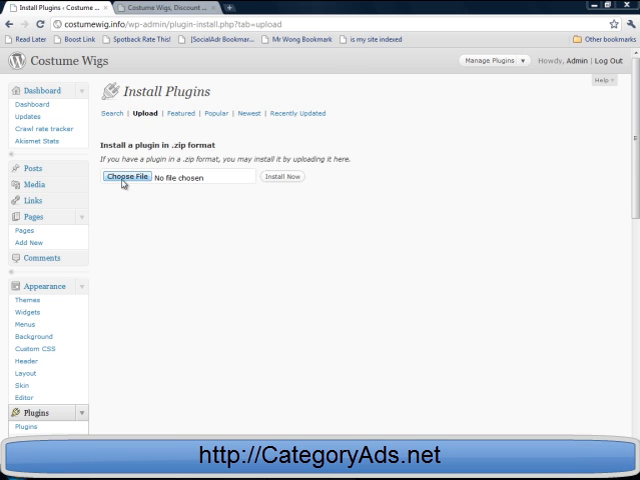
{"action": "left_click", "coordinate": [126, 177]}
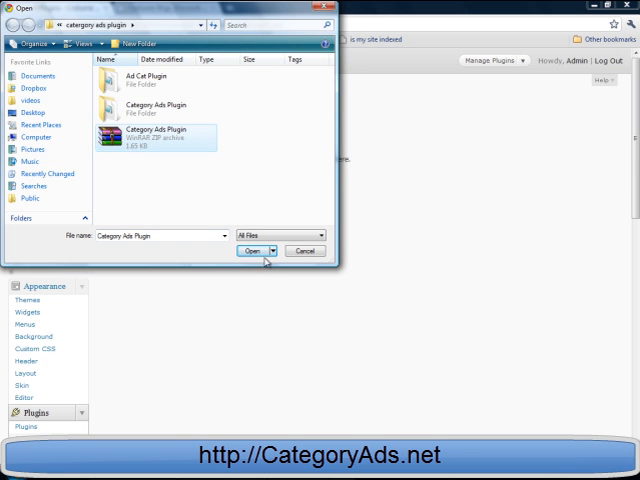
{"action": "left_click", "coordinate": [251, 251]}
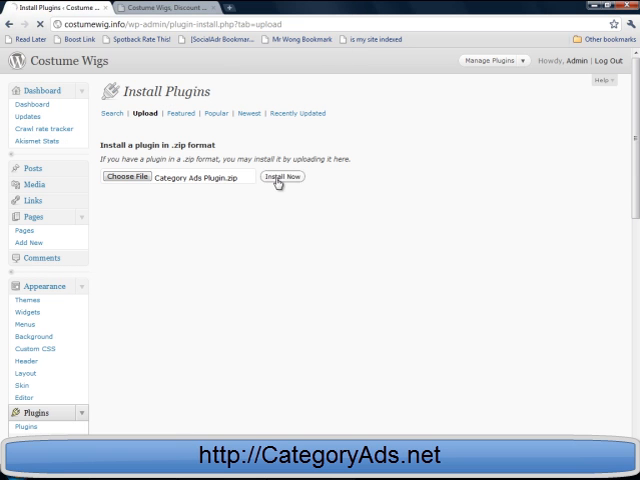
{"action": "left_click", "coordinate": [281, 177]}
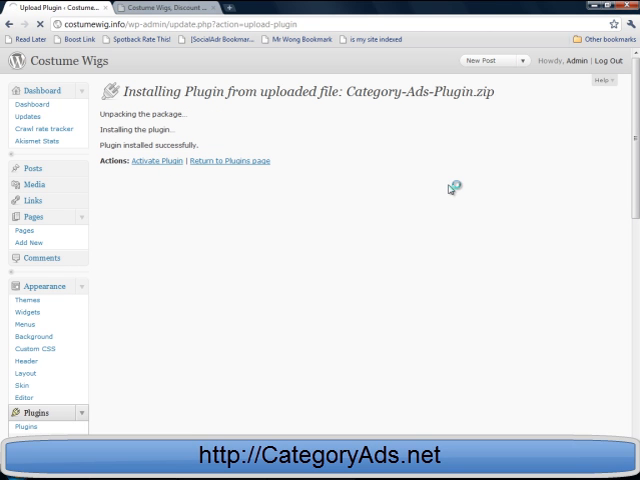
{"action": "left_click", "coordinate": [156, 161]}
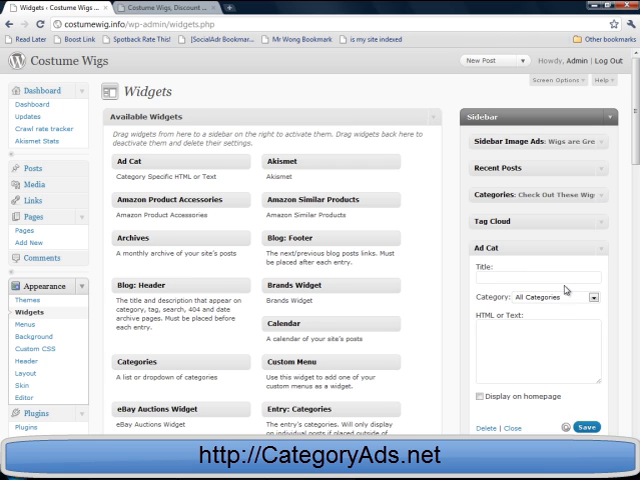
- Title the sidebar Ad Cat widget 'ad one' and choose its category
{"action": "type", "text": "ad one"}
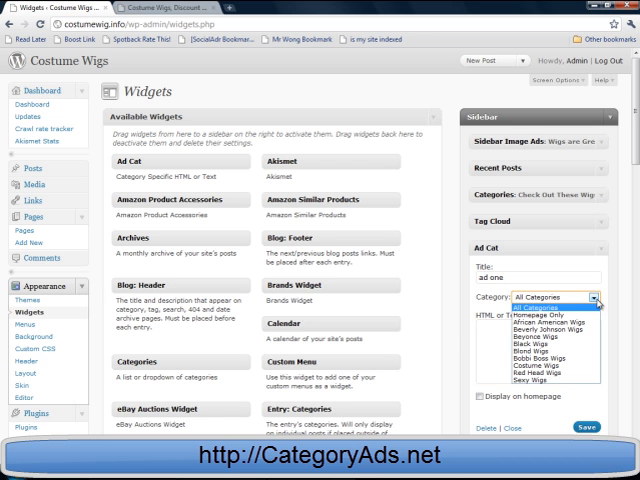
{"action": "mouse_move", "coordinate": [550, 320]}
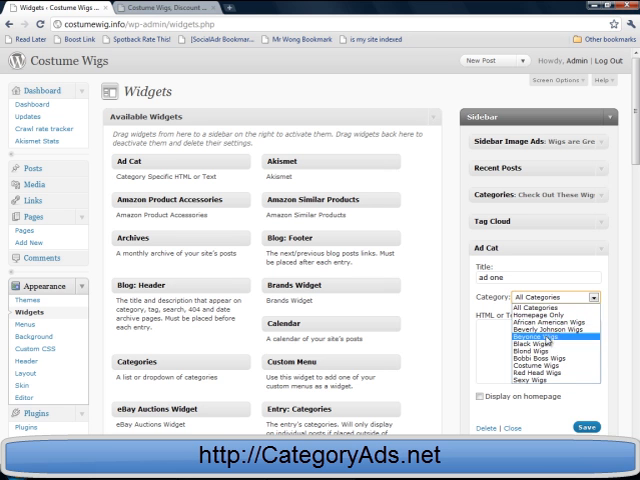
{"action": "left_click", "coordinate": [543, 319]}
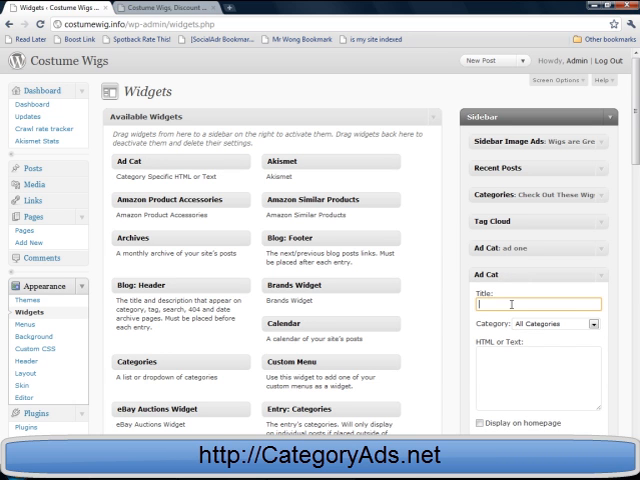
- Title the second Ad Cat widget 'ad two' and pick its category
{"action": "type", "text": "ad two"}
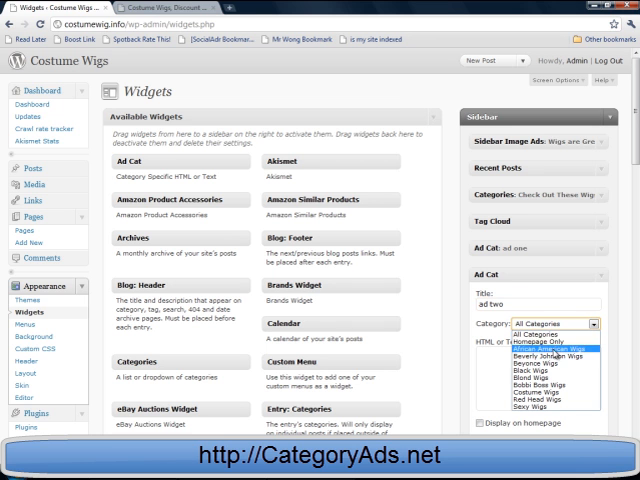
{"action": "left_click", "coordinate": [541, 351]}
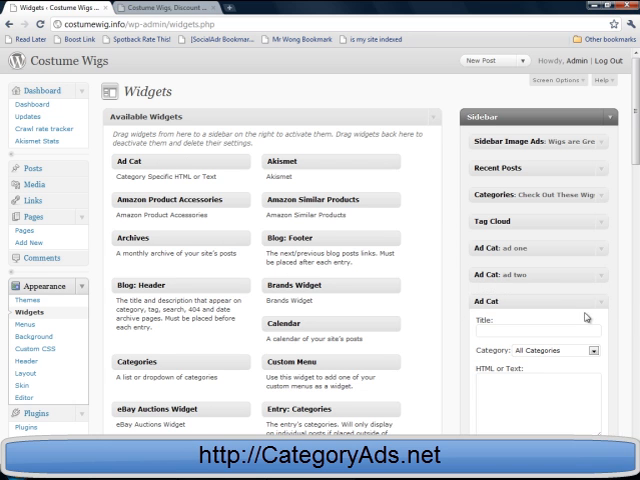
- Save Ad Cat 'ad three' with category Beyonce Wigs and text 'Beyonce is great'
{"action": "type", "text": "ad three"}
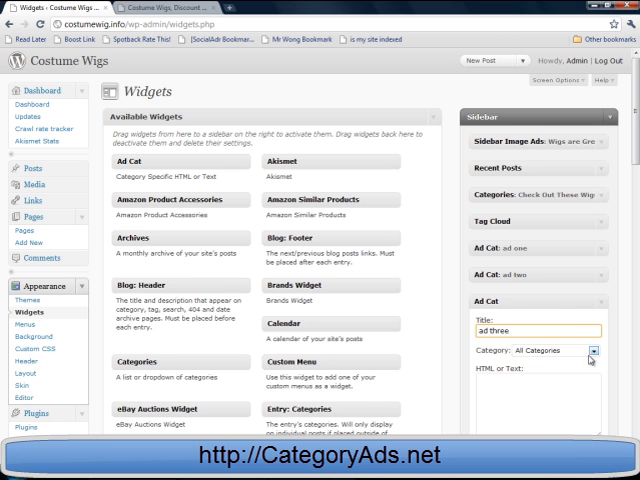
{"action": "left_click", "coordinate": [583, 350]}
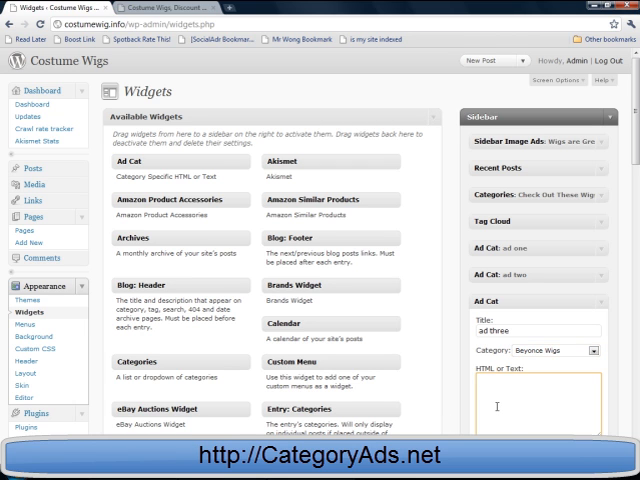
{"action": "type", "text": "beyonce is"}
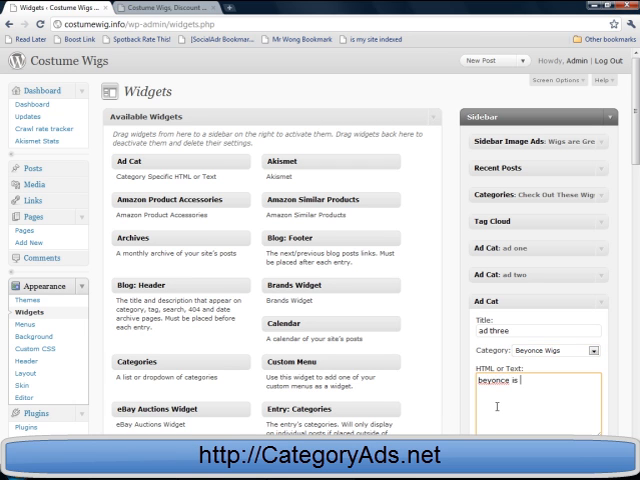
{"action": "type", "text": "great"}
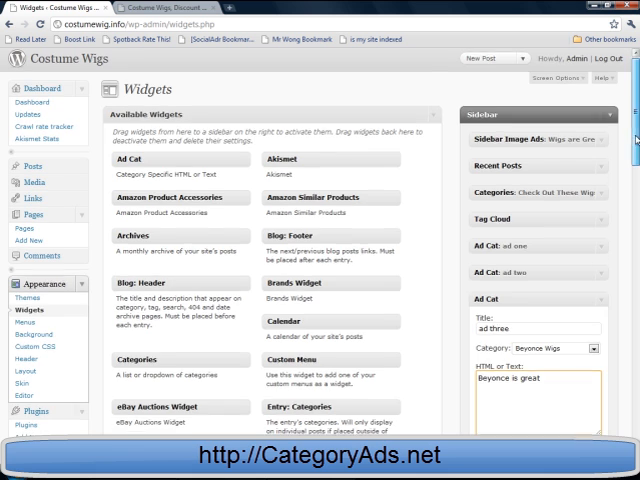
{"action": "scroll", "scroll_direction": "down", "scroll_amount": 3}
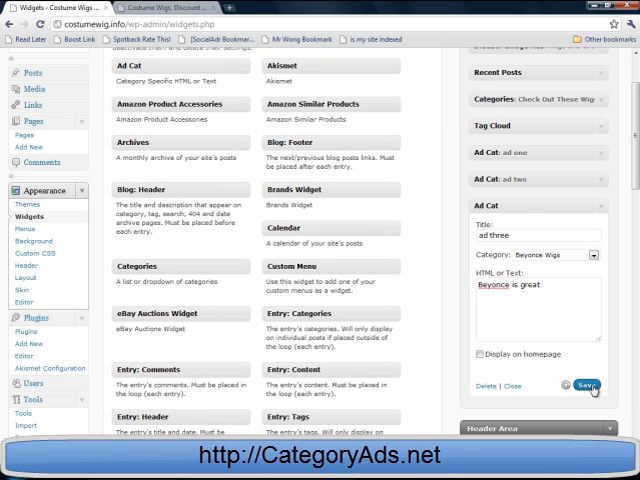
{"action": "left_click", "coordinate": [592, 384]}
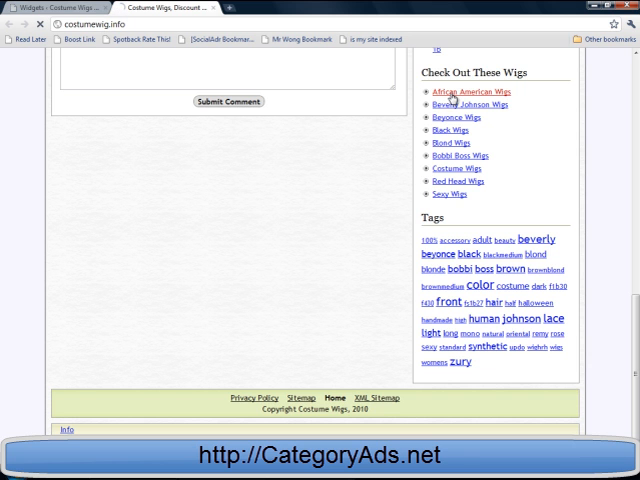
- Visit African American Wigs, scroll through the category ads, then open Beyonce Wigs
{"action": "left_click", "coordinate": [470, 91]}
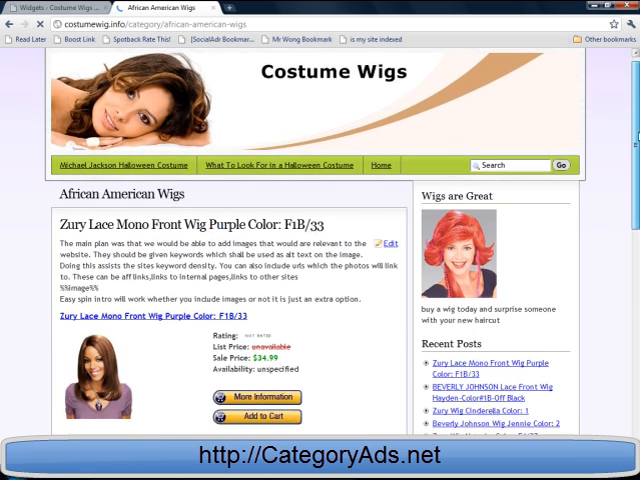
{"action": "scroll", "scroll_direction": "down", "scroll_amount": 3}
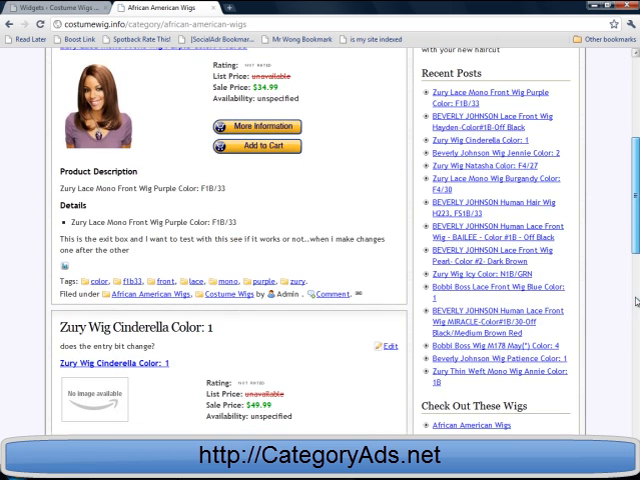
{"action": "scroll", "scroll_direction": "down", "scroll_amount": 3}
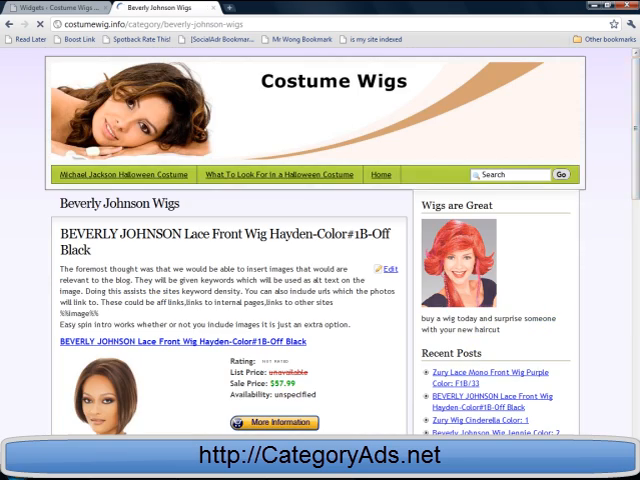
{"action": "scroll", "scroll_direction": "down", "scroll_amount": 3}
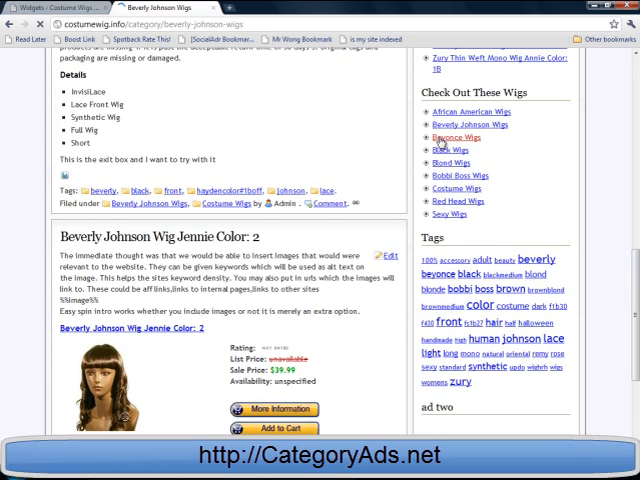
{"action": "left_click", "coordinate": [451, 137]}
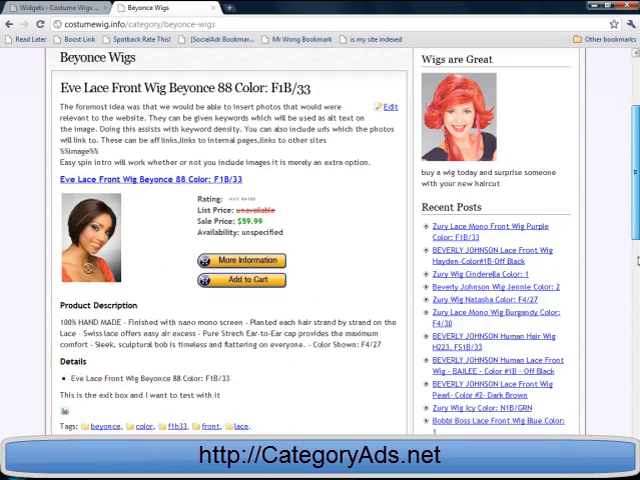